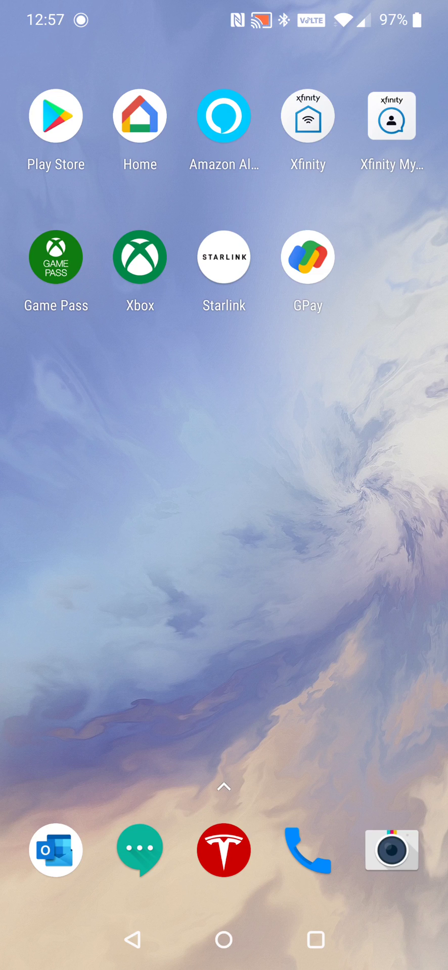
Launch the GPay app from the Android home screen
{"action": "left_click", "coordinate": [307, 256]}
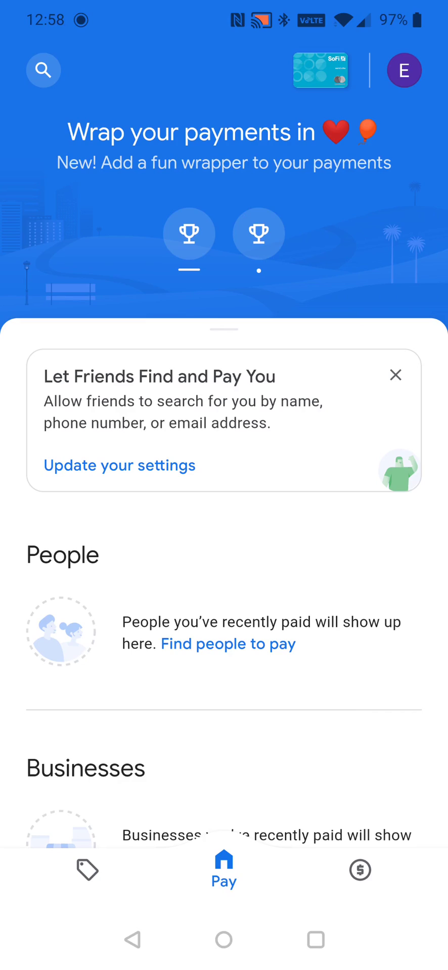
{"action": "left_click", "coordinate": [321, 70]}
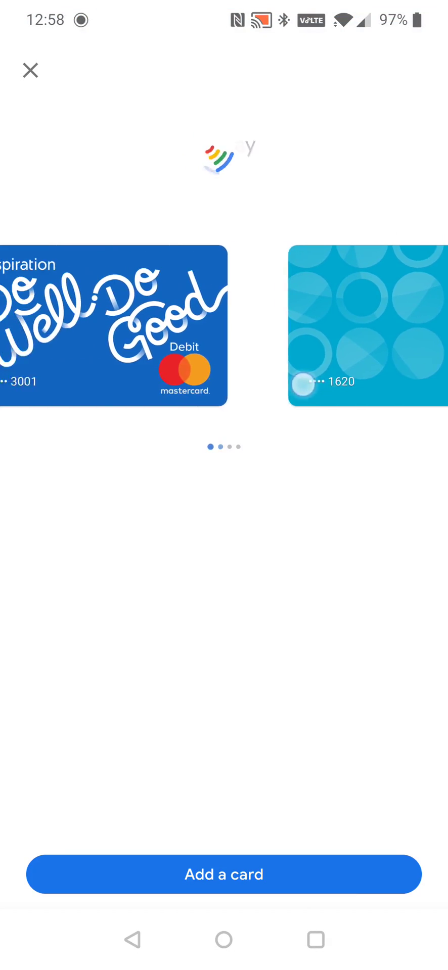
{"action": "scroll", "scroll_direction": "left", "scroll_amount": 3}
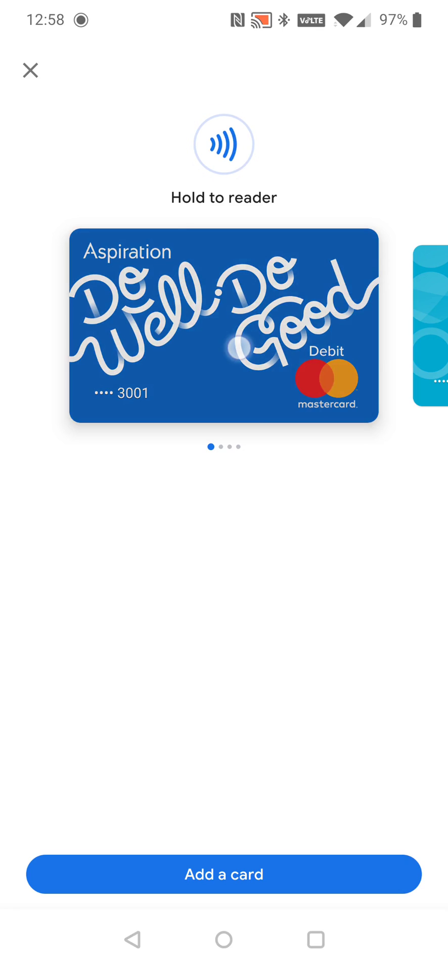
Show the Aspiration card's details and its More options menu
{"action": "left_click", "coordinate": [223, 327]}
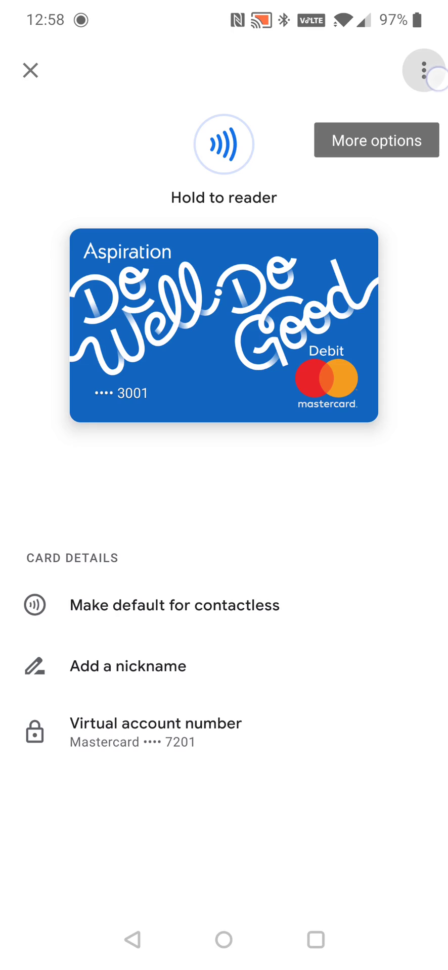
{"action": "left_click", "coordinate": [423, 71]}
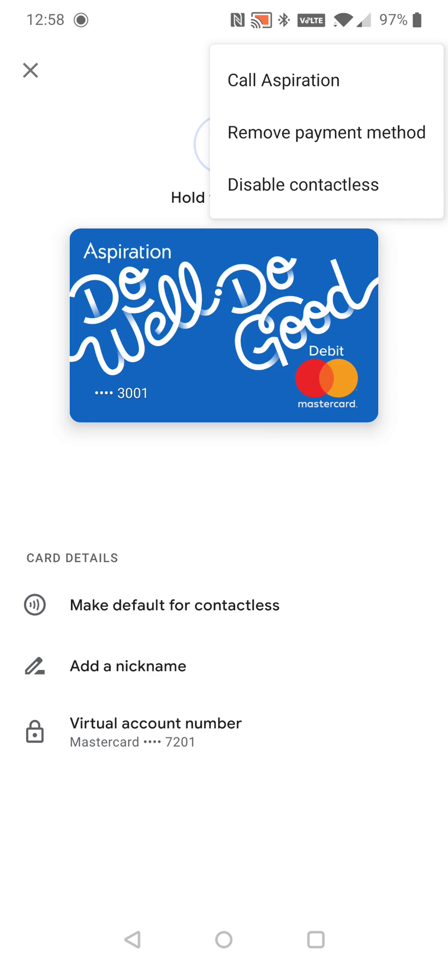
Choose 'Remove payment method' for the Aspiration card to bring up the confirmation prompt
{"action": "left_click", "coordinate": [326, 132]}
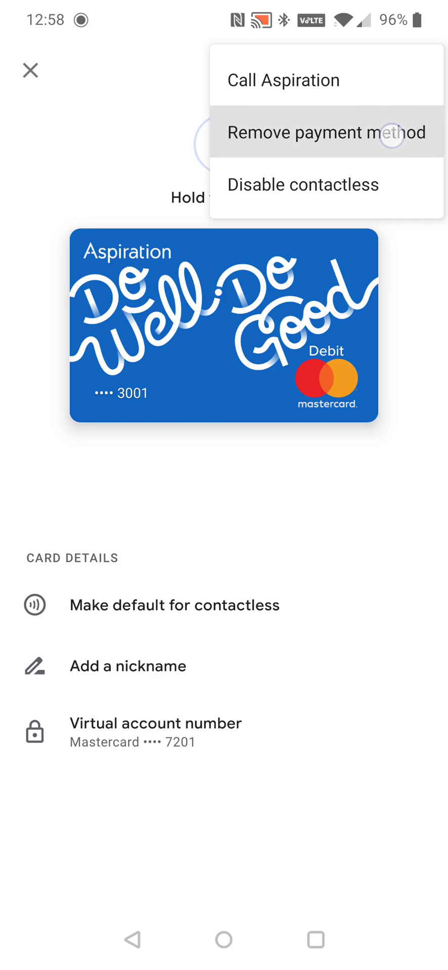
{"action": "left_click", "coordinate": [320, 133]}
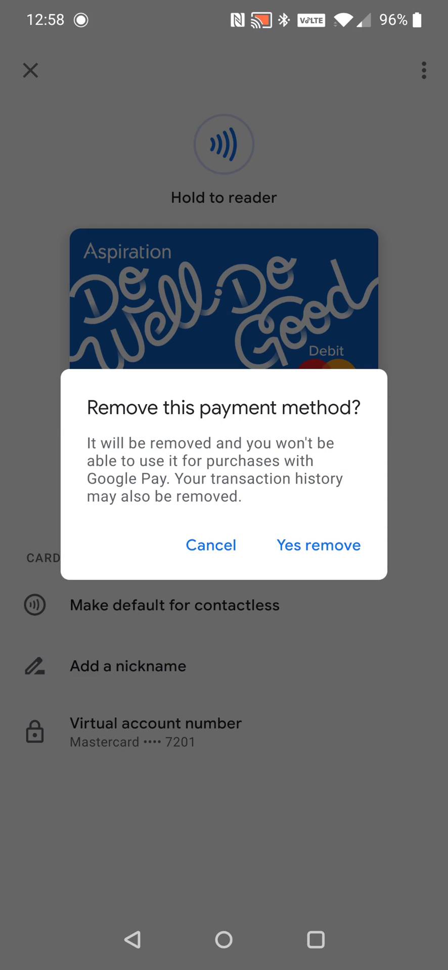